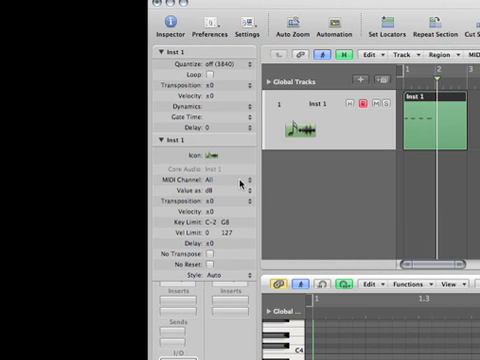
Rename the first instrument track to 'Violins'.
{"action": "left_click", "coordinate": [220, 180]}
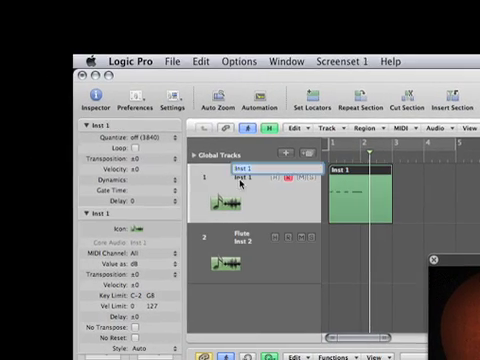
{"action": "type", "text": "Violins"}
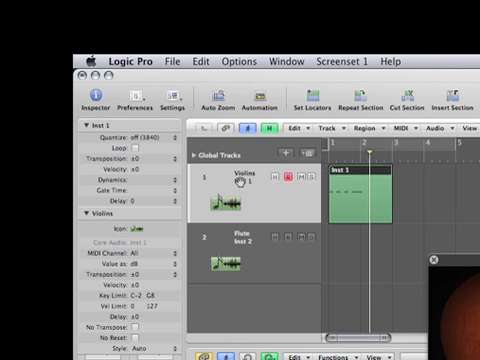